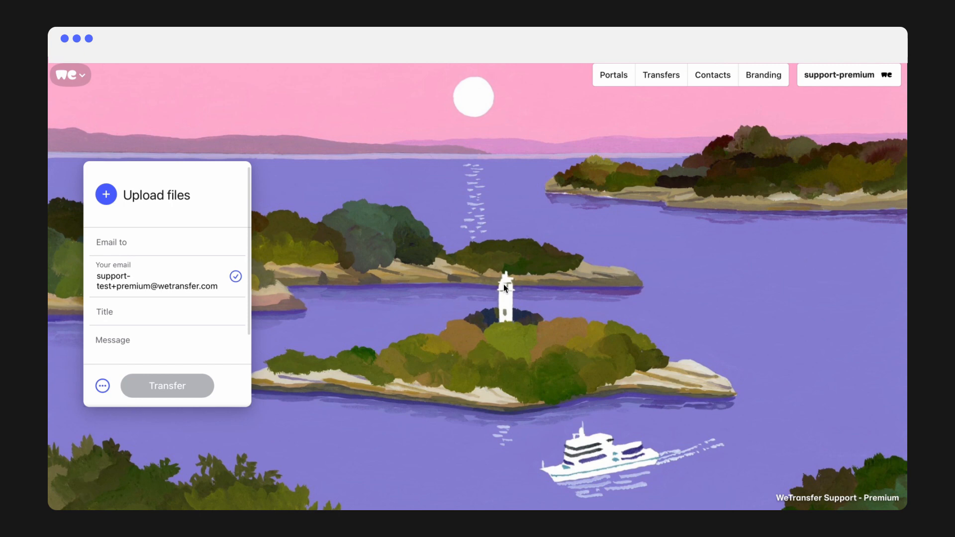
mouse_move(727, 78)
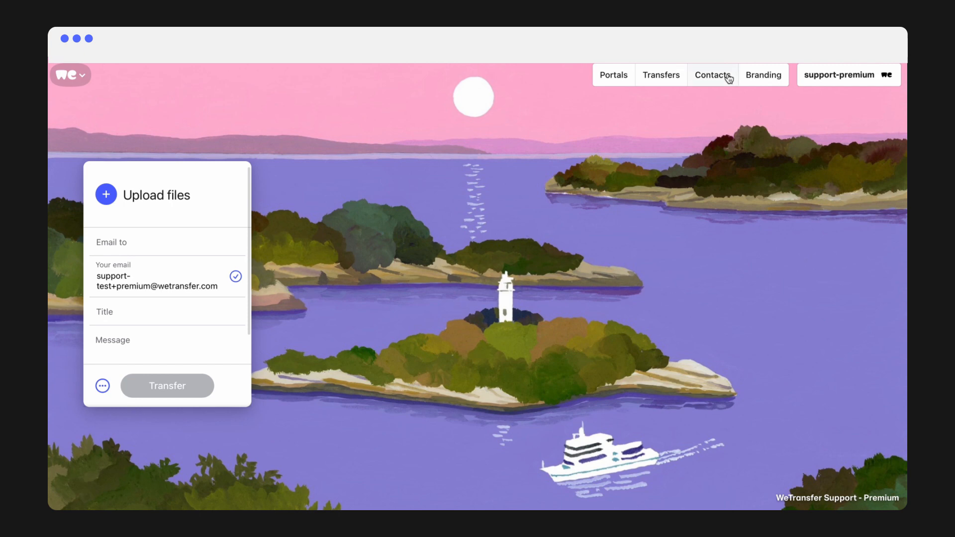
left_click(712, 74)
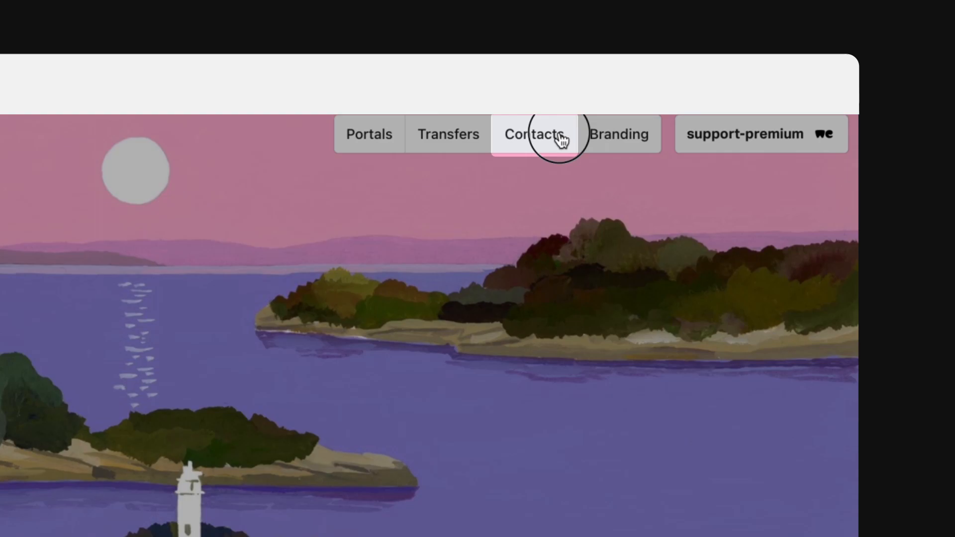
left_click(534, 134)
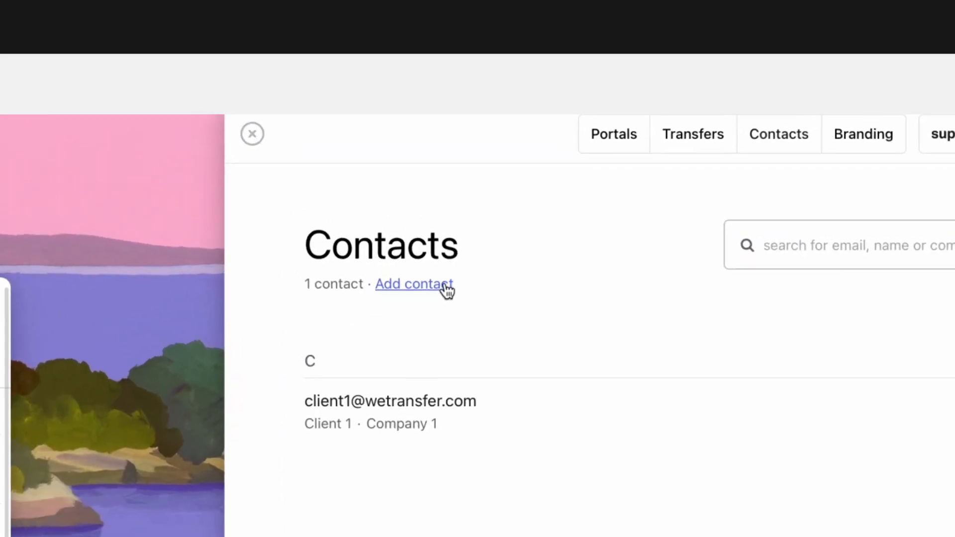
left_click(414, 284)
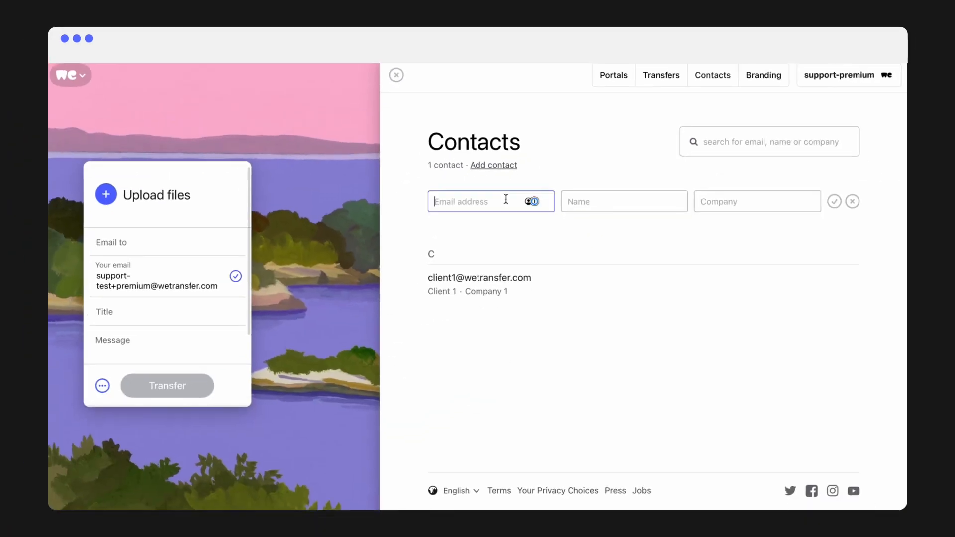
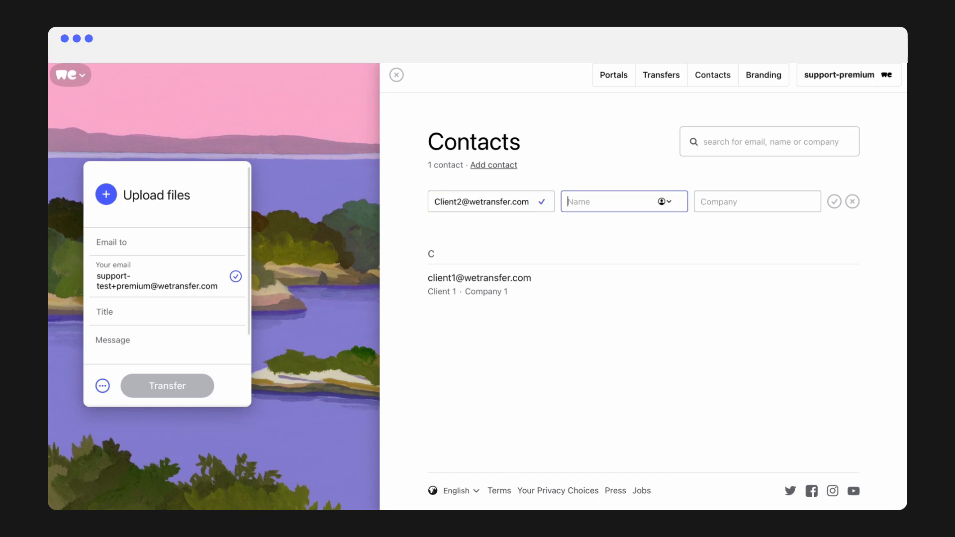
type("Client 2")
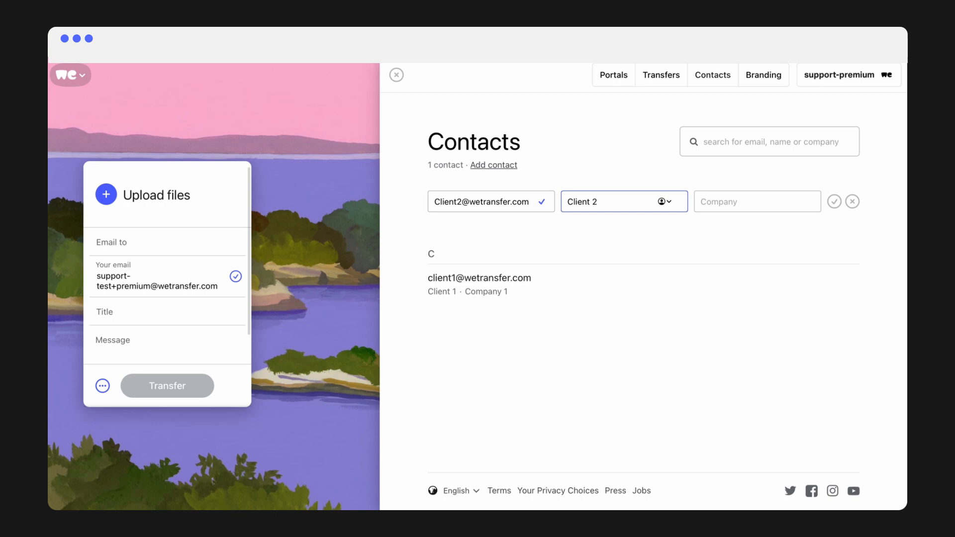
type("Clien")
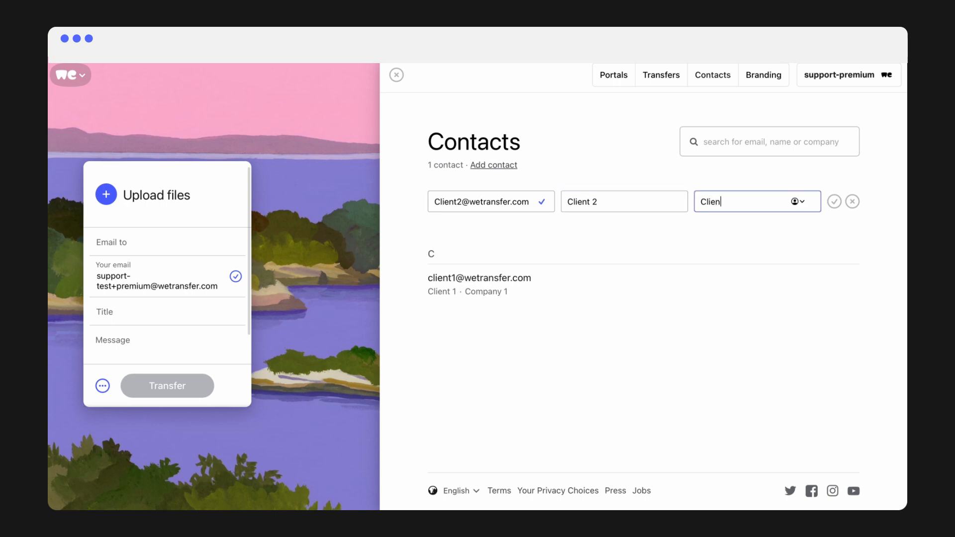
type("Client 2 Company")
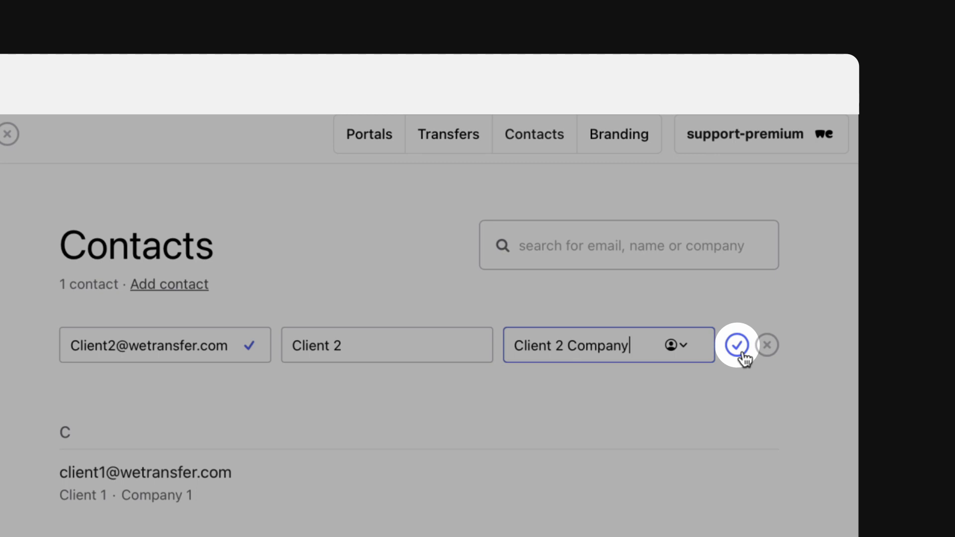
left_click(735, 345)
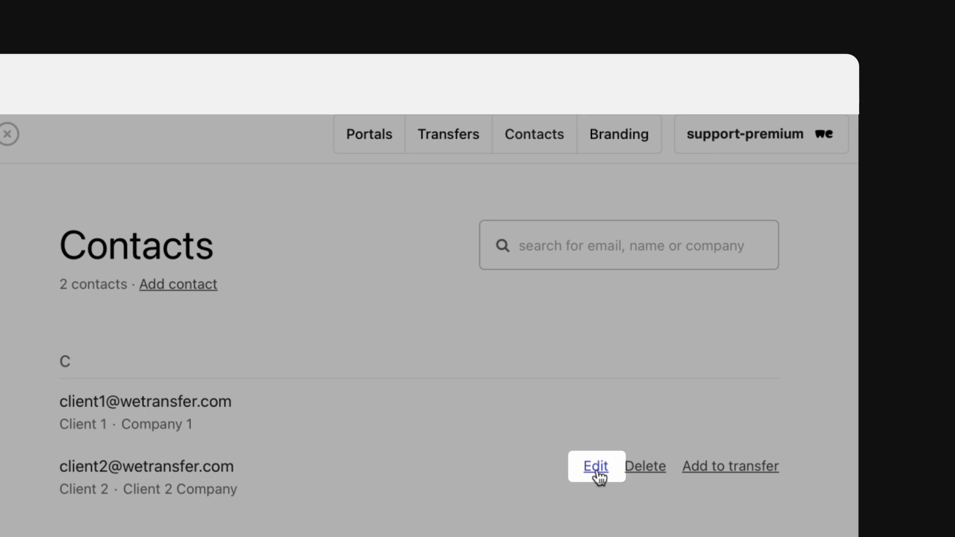
left_click(595, 467)
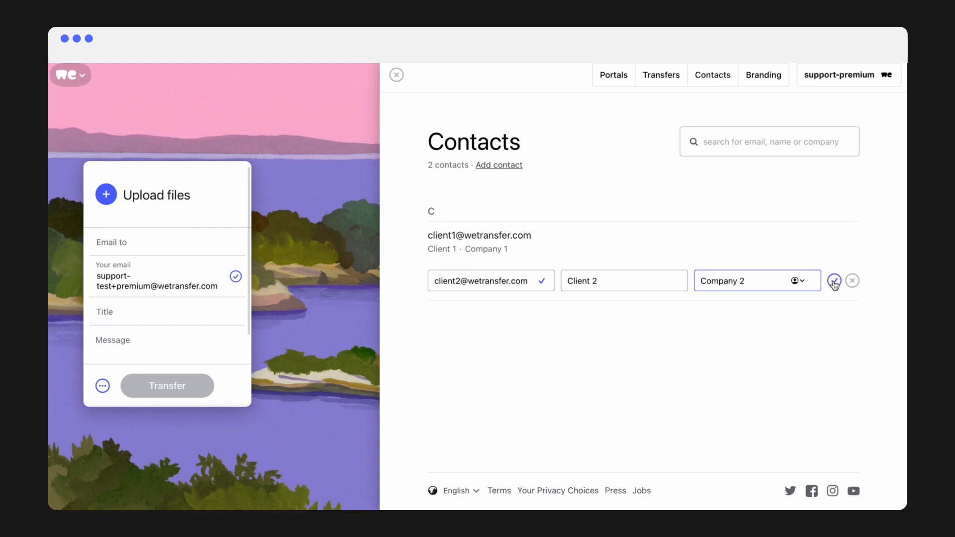
left_click(833, 281)
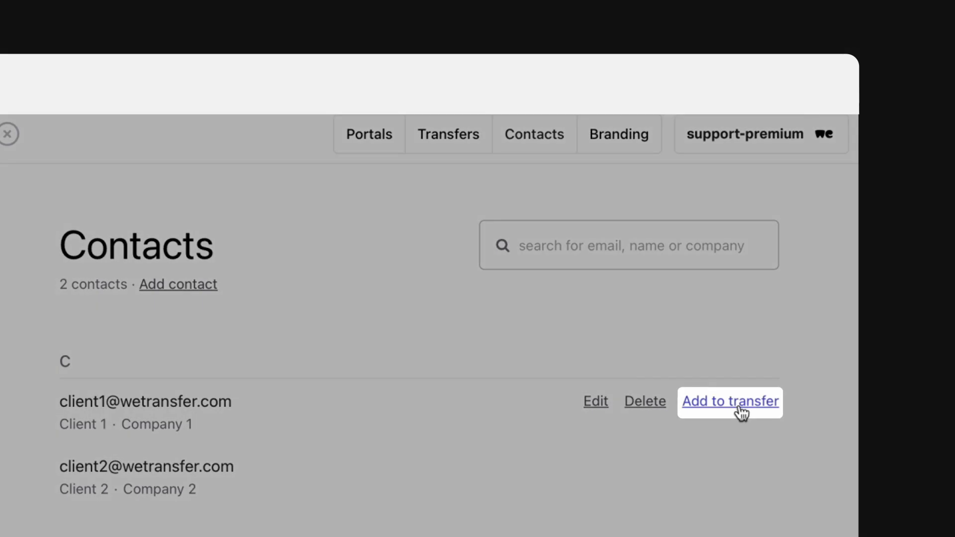
left_click(729, 401)
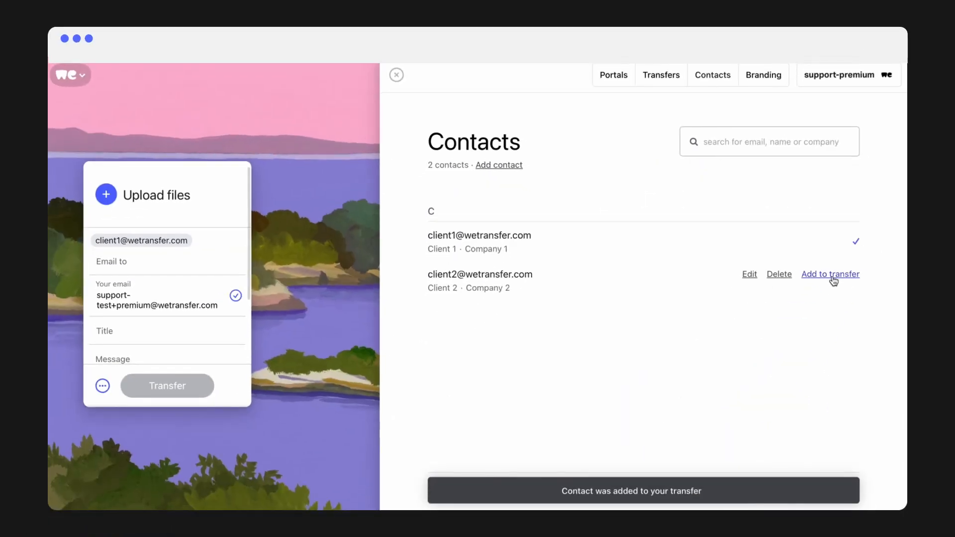
left_click(829, 274)
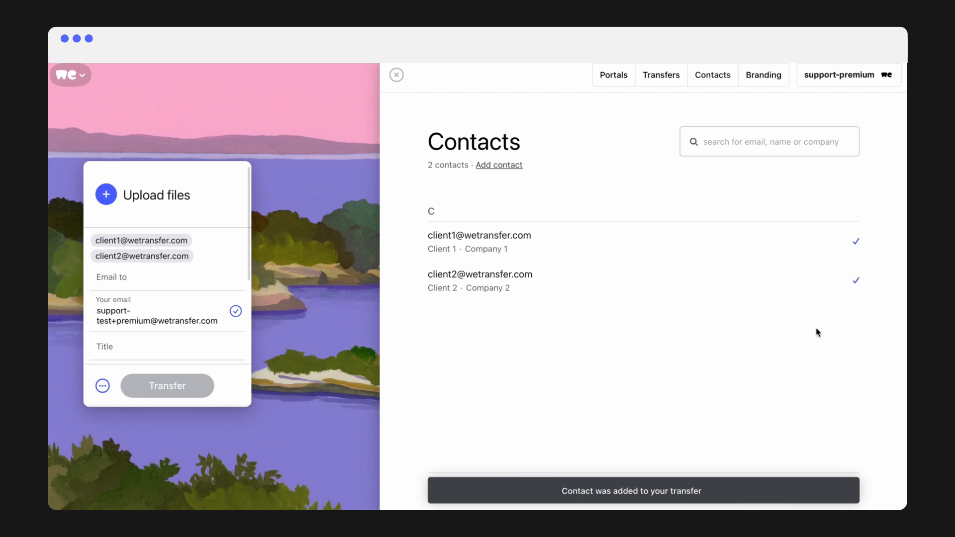